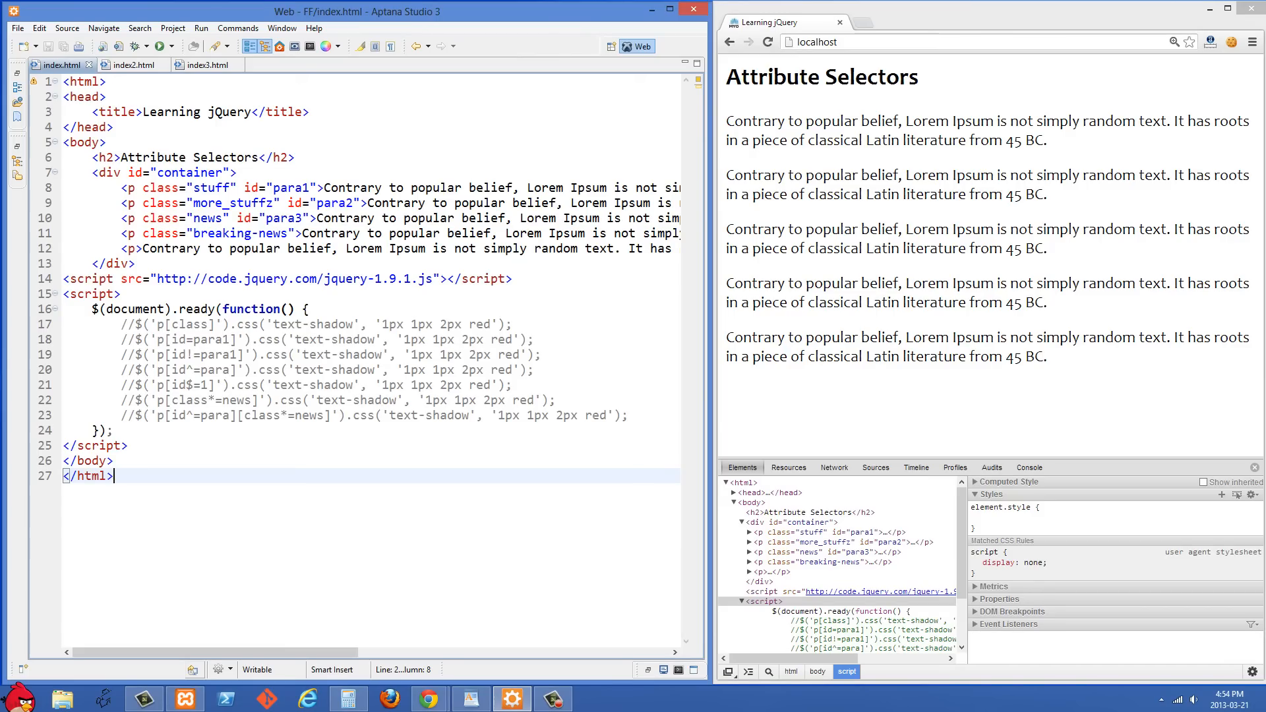
Walk through the HTML paragraphs, then uncomment the $('p[class]') text-shadow rule on line 17.
click(339, 399)
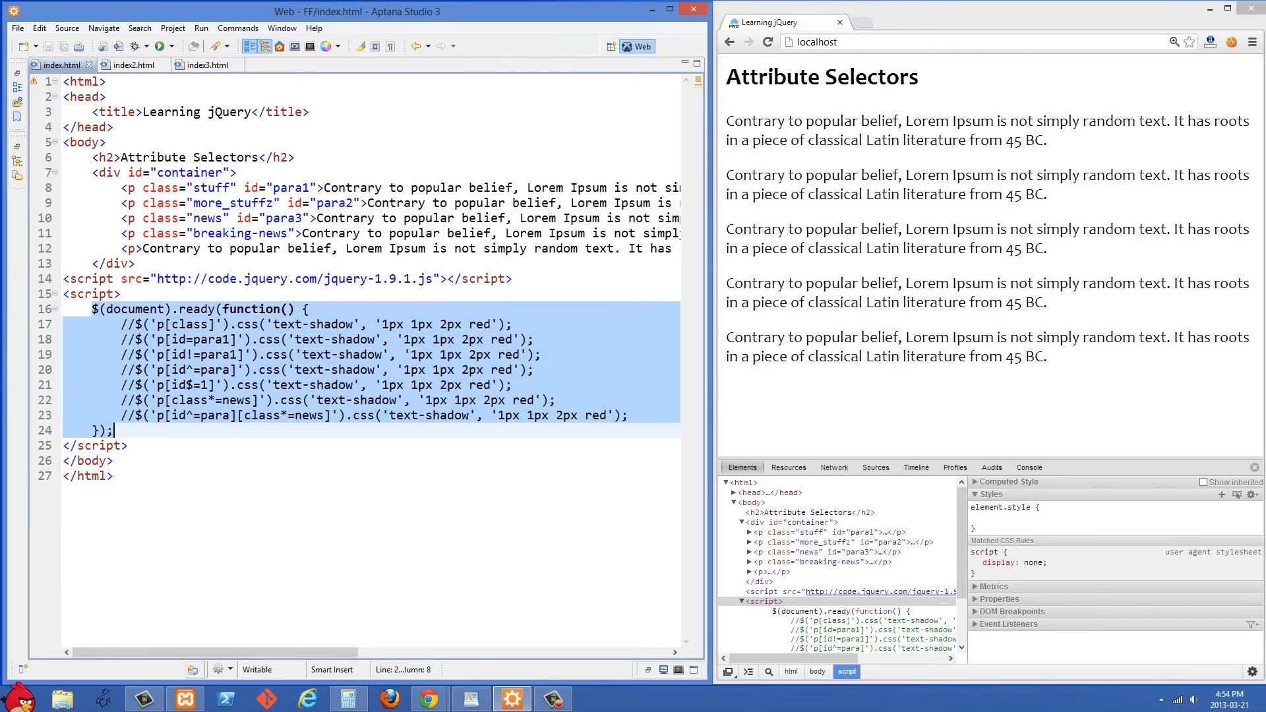
click(111, 430)
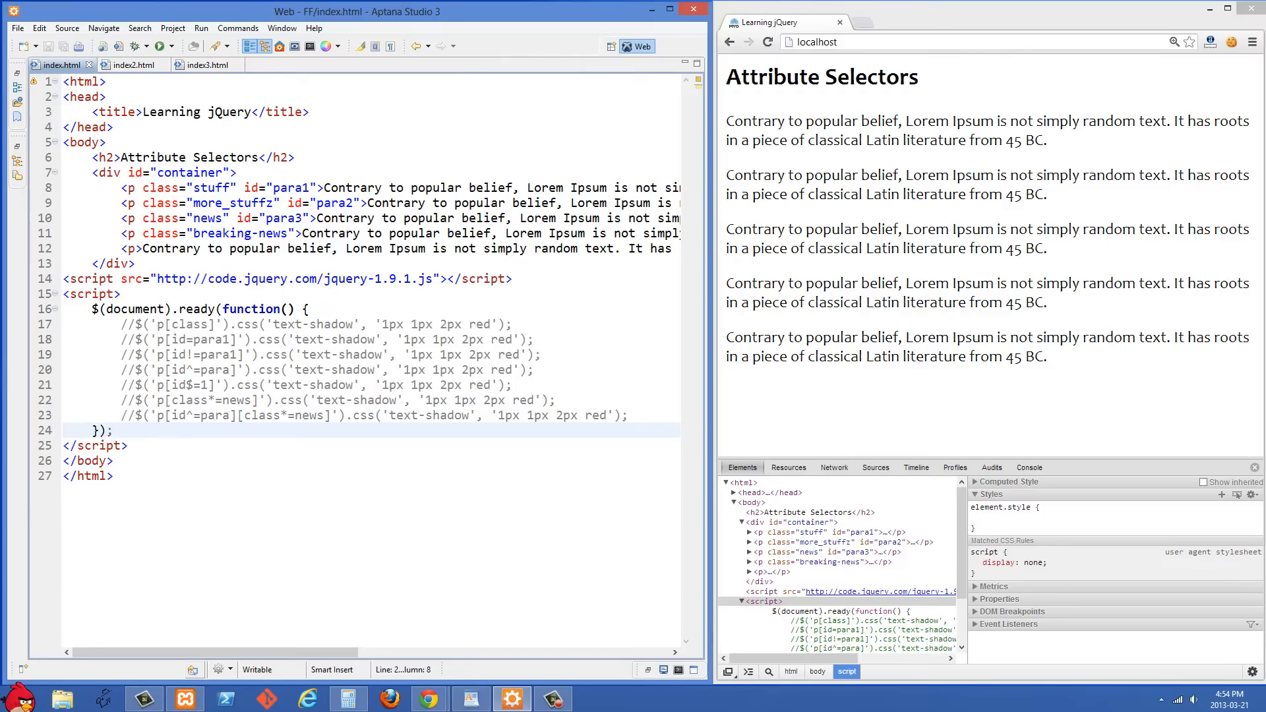
click(113, 429)
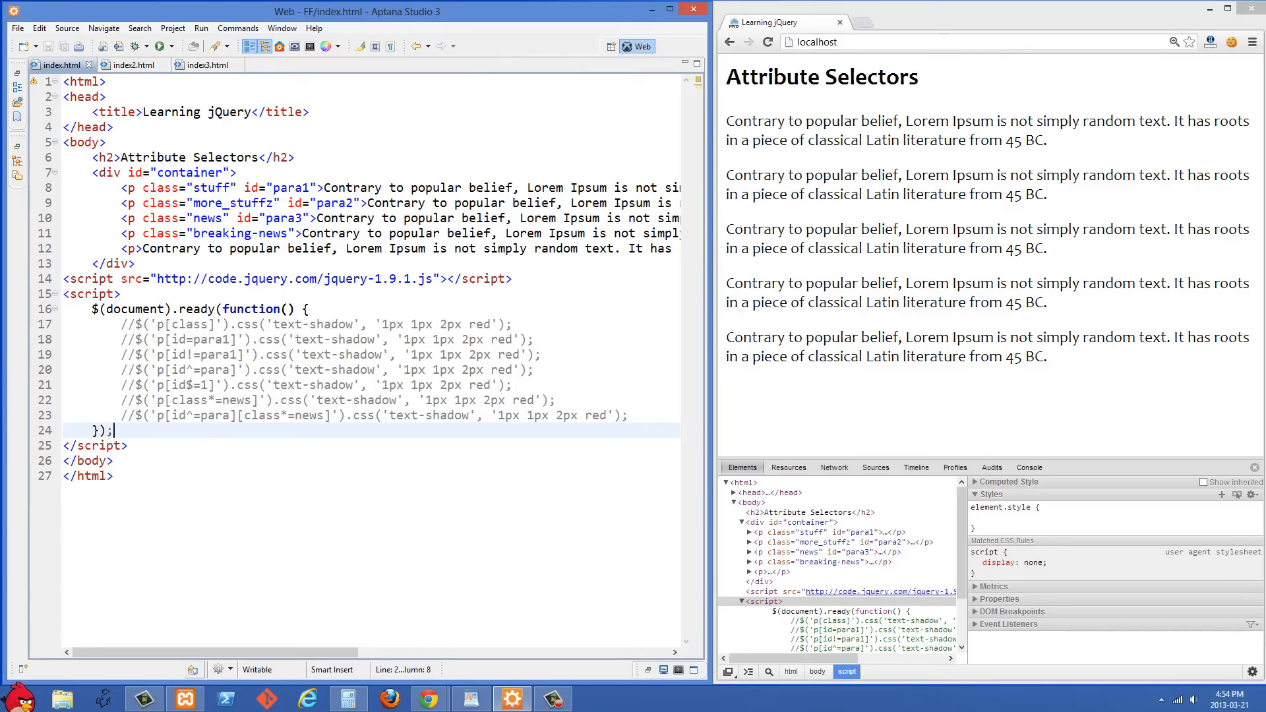
click(323, 355)
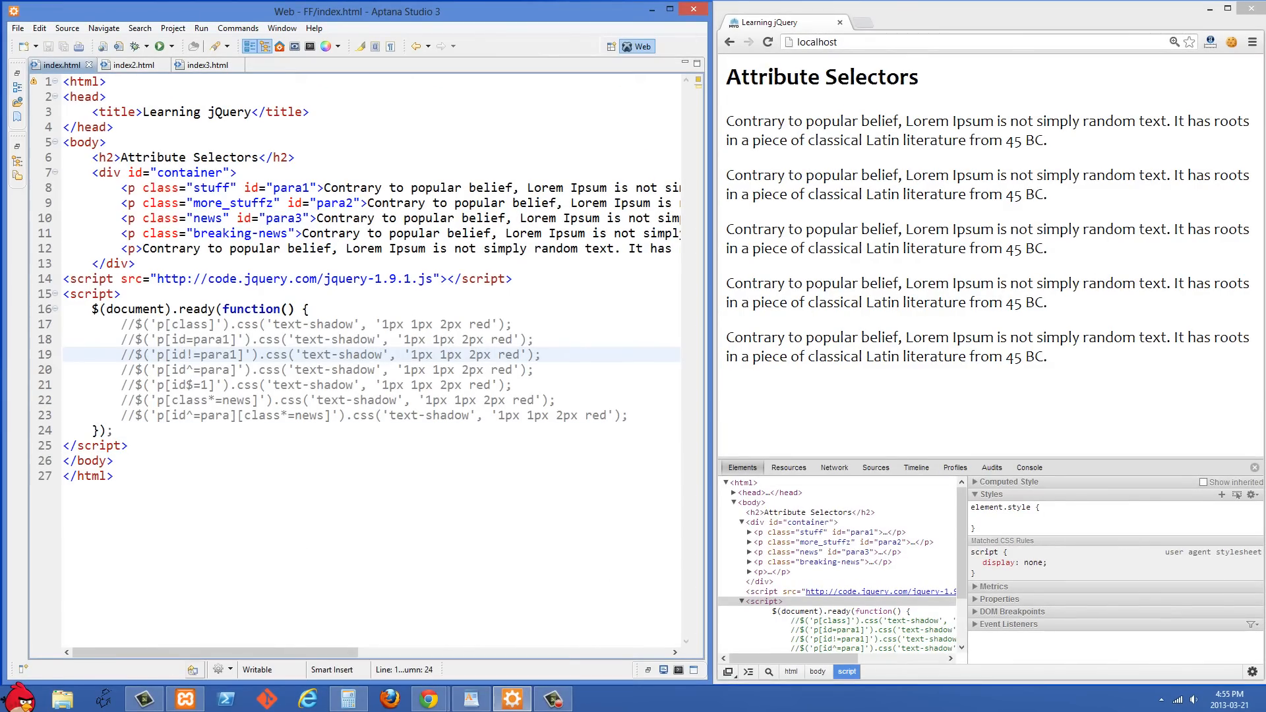
click(89, 263)
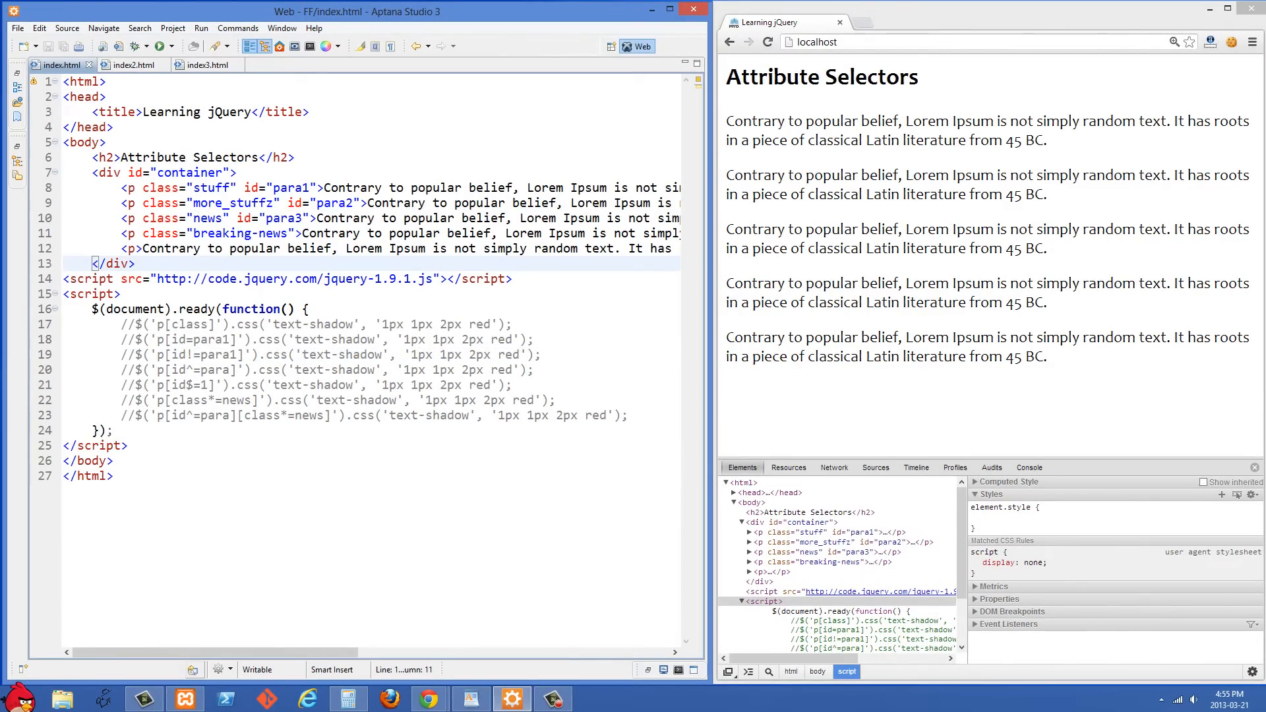
click(194, 249)
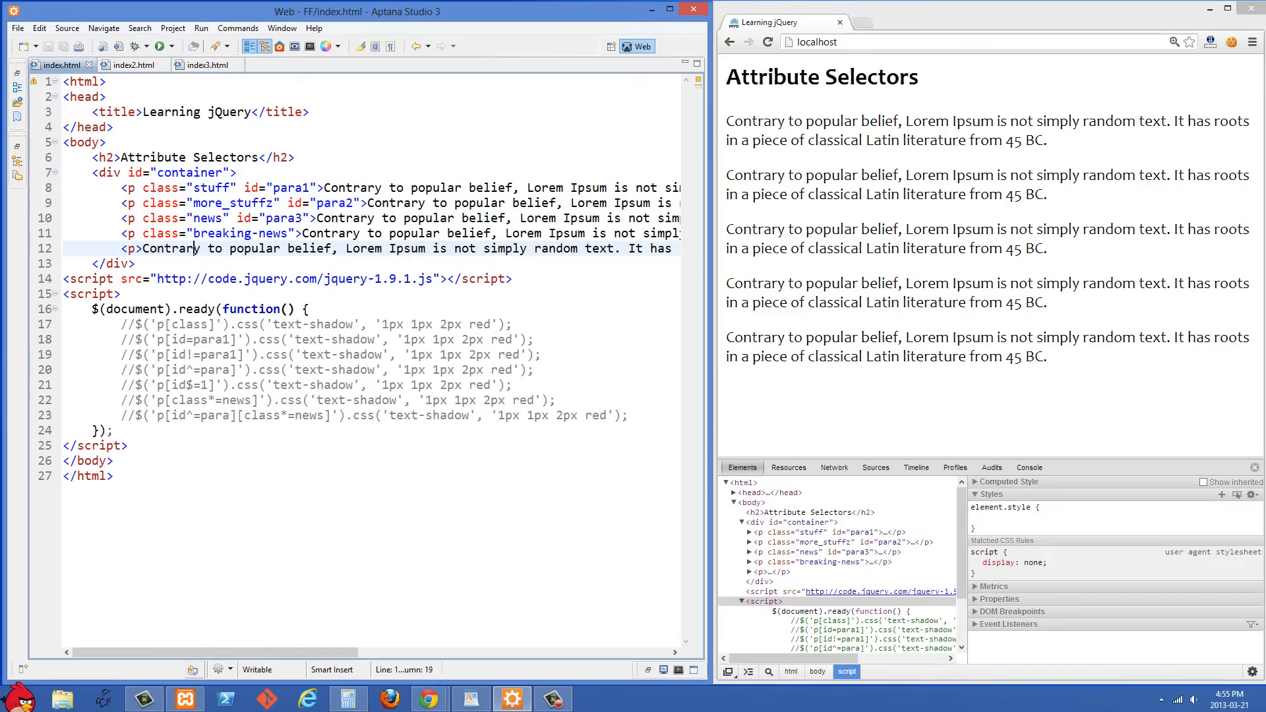
click(132, 263)
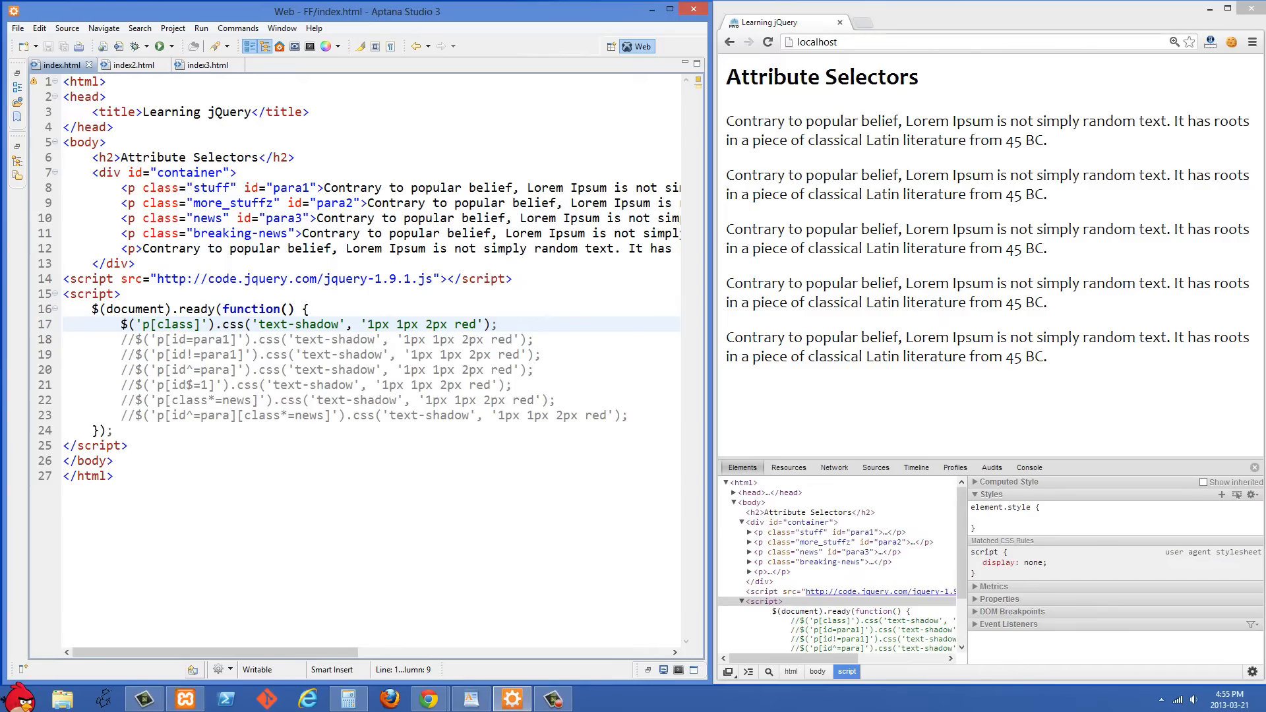
Save and refresh Chrome to show four shadowed paragraphs, then swap line 17 for p[id=para1].
click(173, 324)
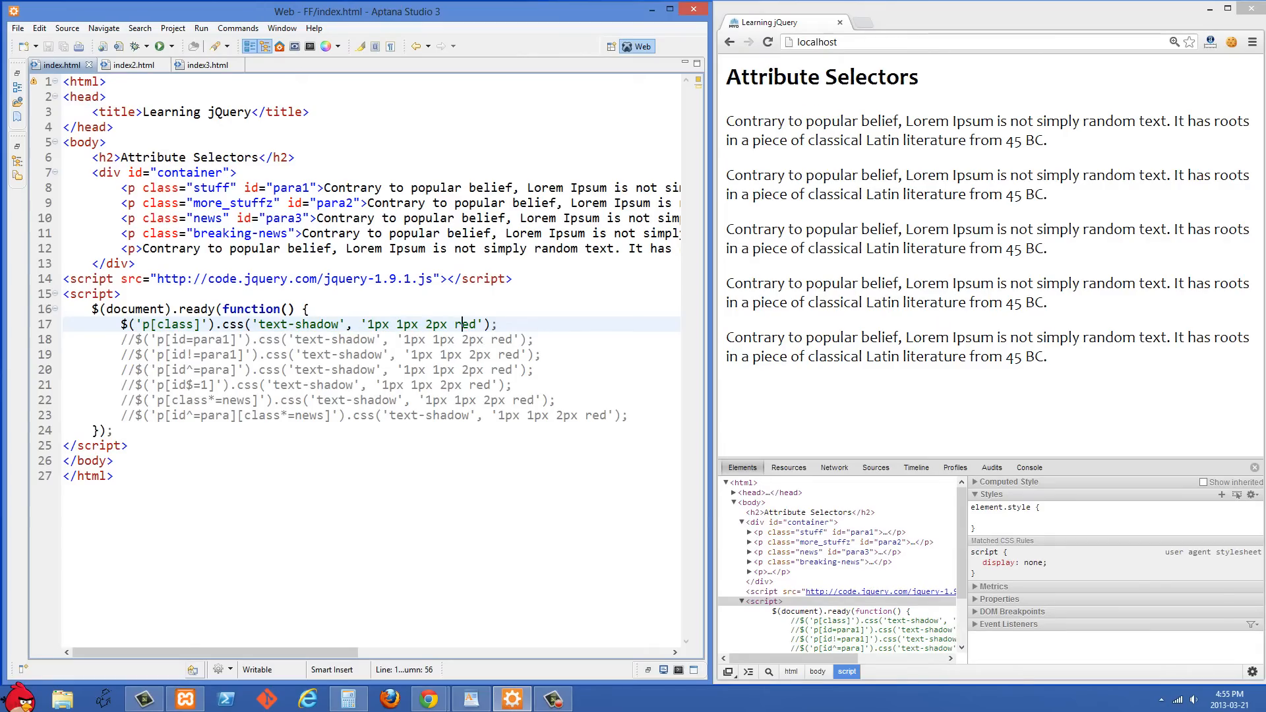
click(766, 42)
text(//)
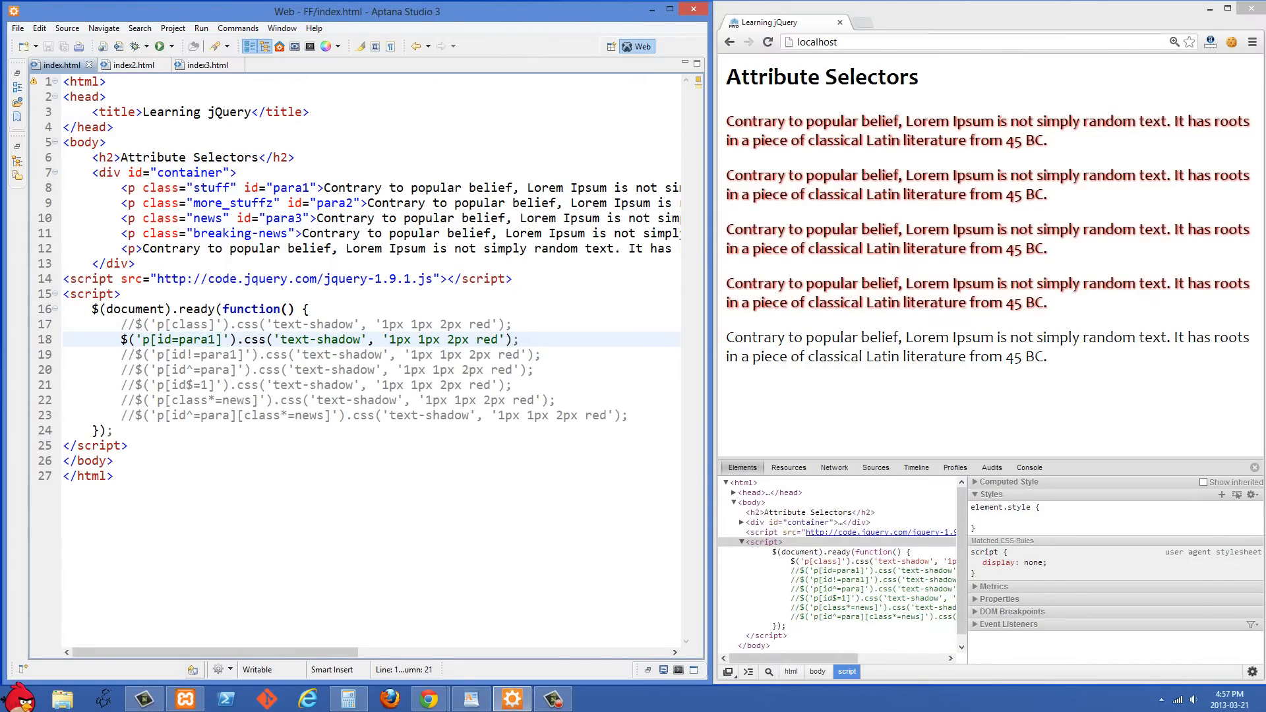
Show para1 shadowed in Chrome, then replace p[id=para1] with the p[id!=para1] rule.
click(197, 338)
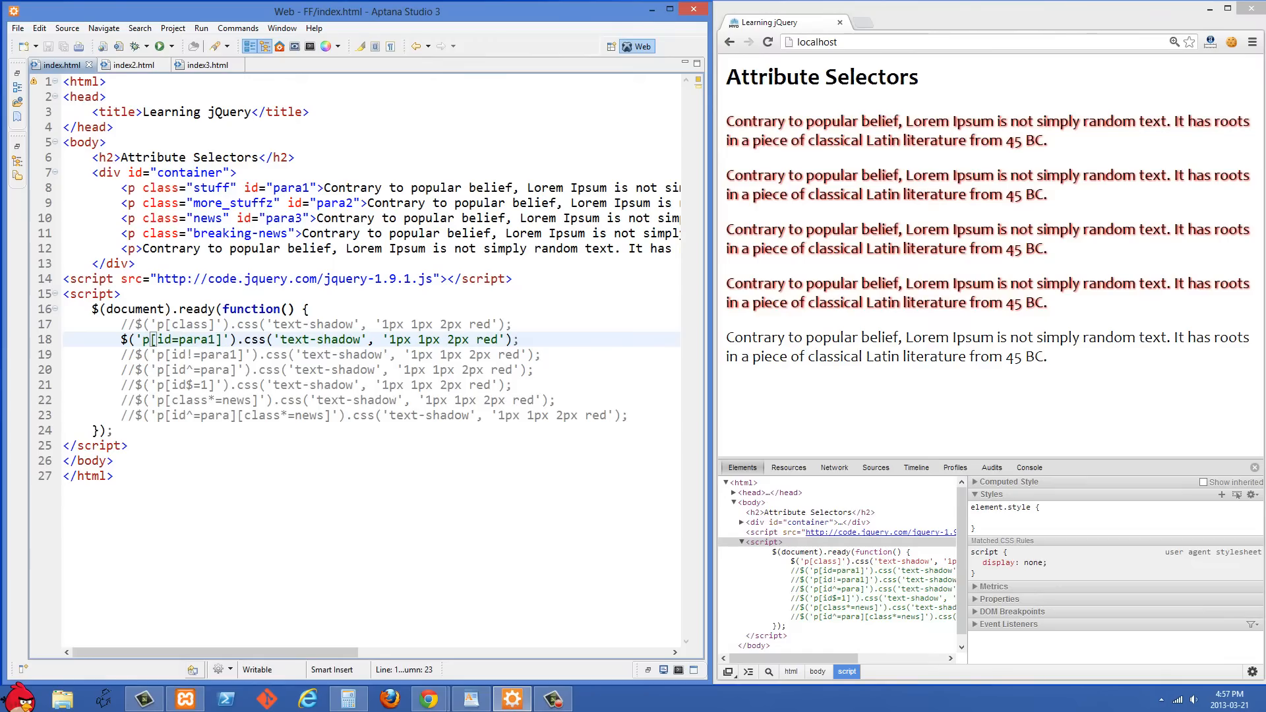
click(767, 42)
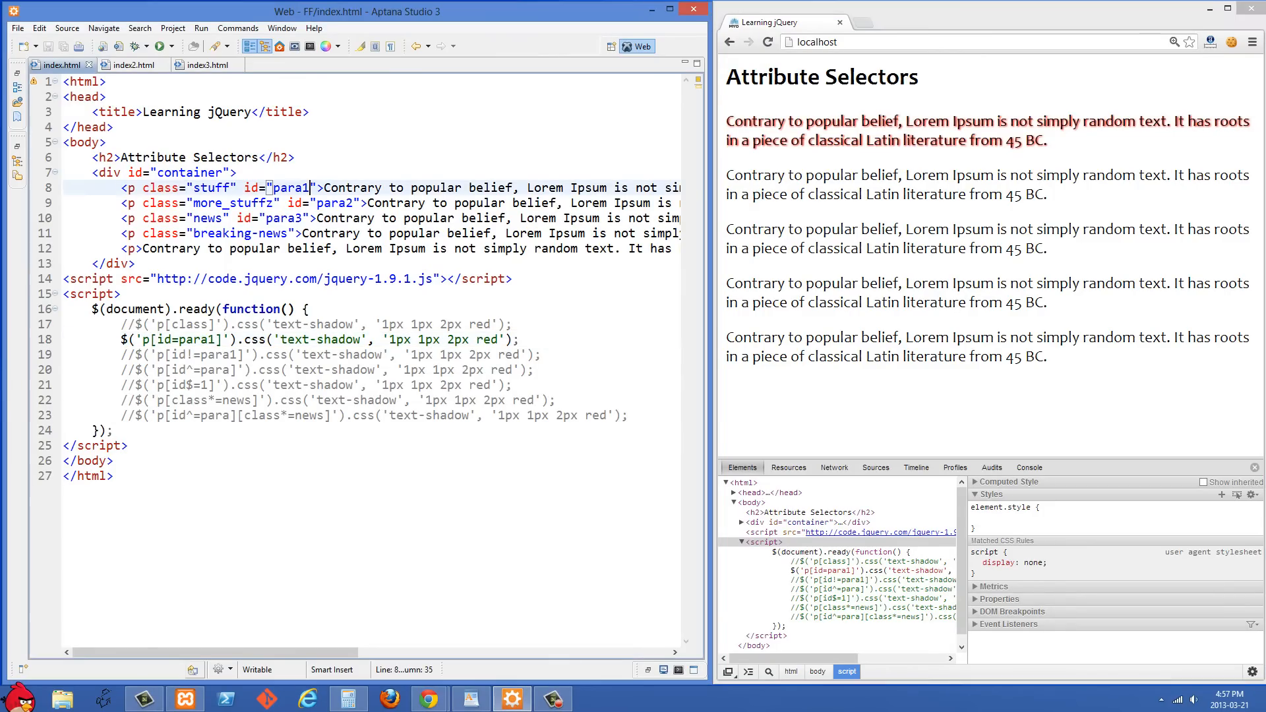
click(133, 338)
text(//)
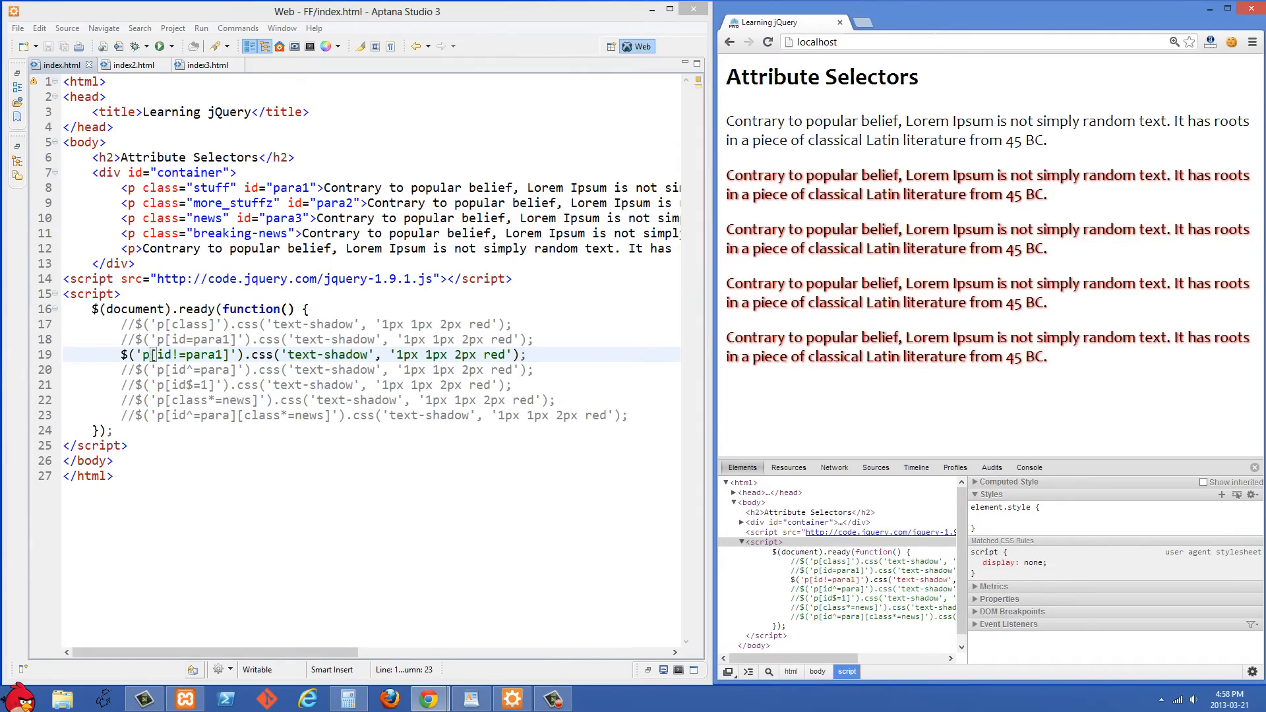
Point out paragraph ids, then swap p[id!=para1] for p[id^=para] on line 20 and reload.
click(129, 248)
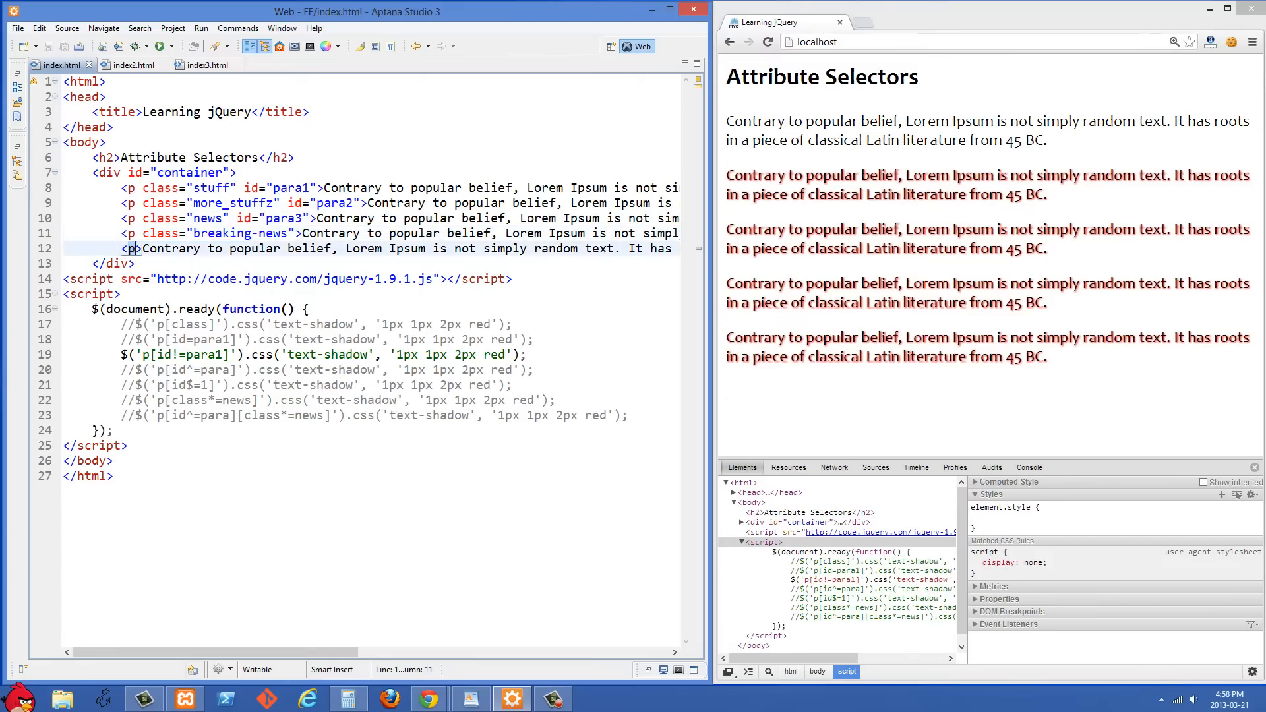
click(256, 248)
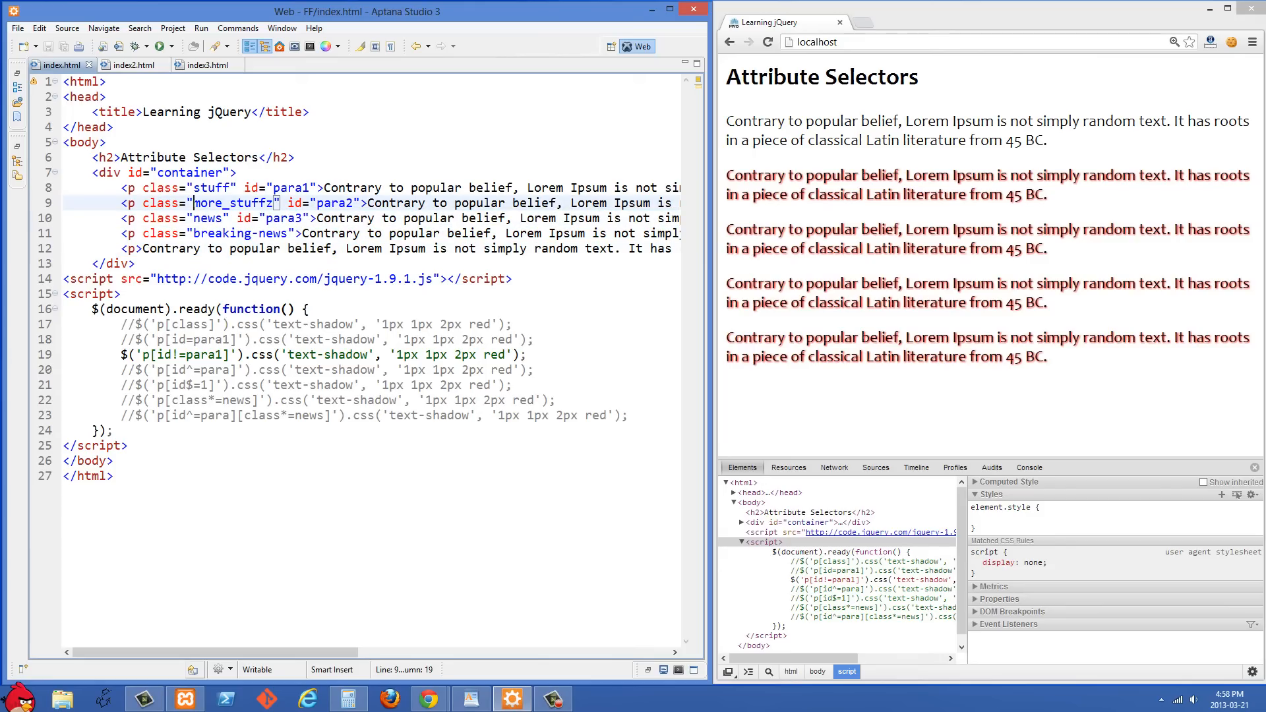
click(290, 187)
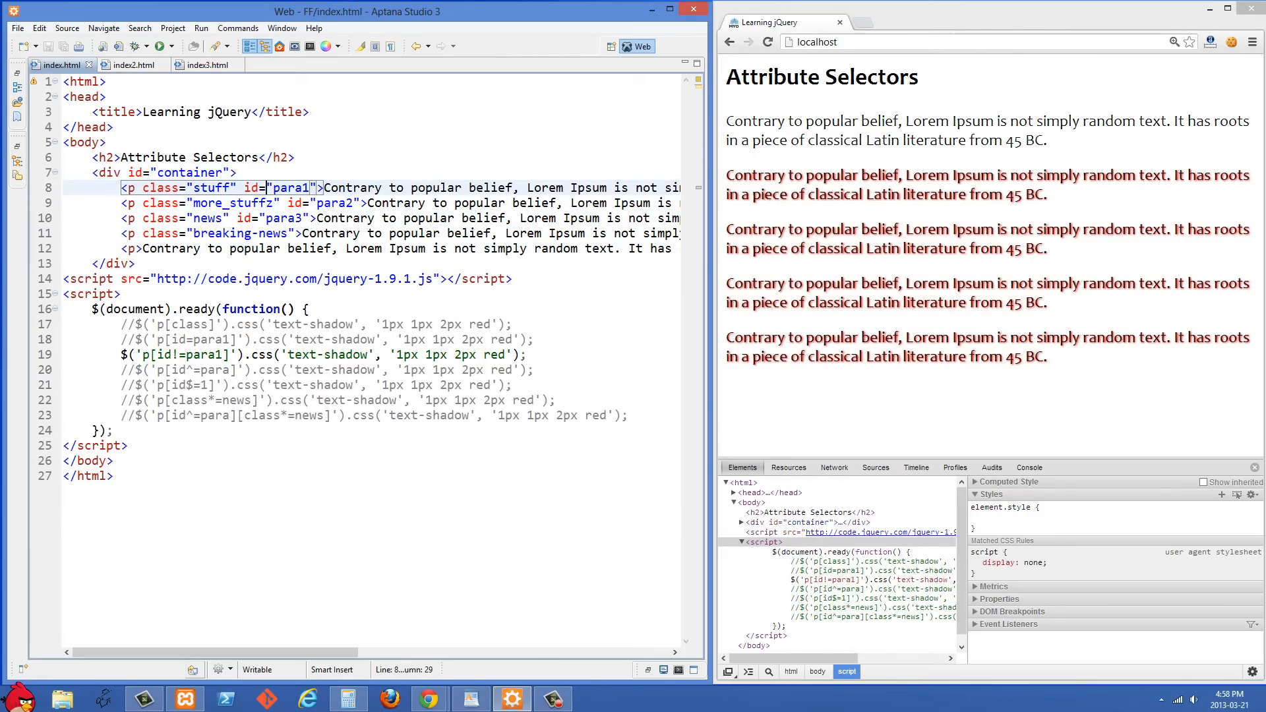
click(137, 355)
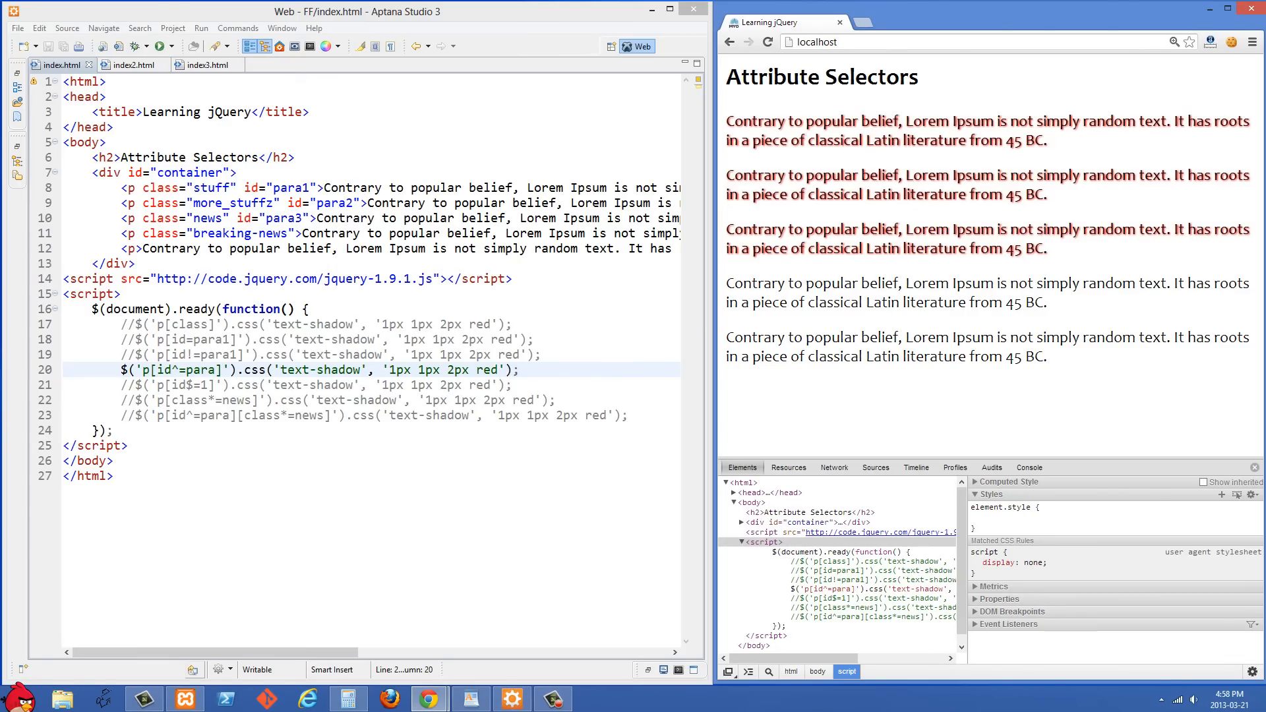
Comment out p[id^=para] on line 20 and uncomment p[id$=1] on line 21.
click(343, 202)
text(//)
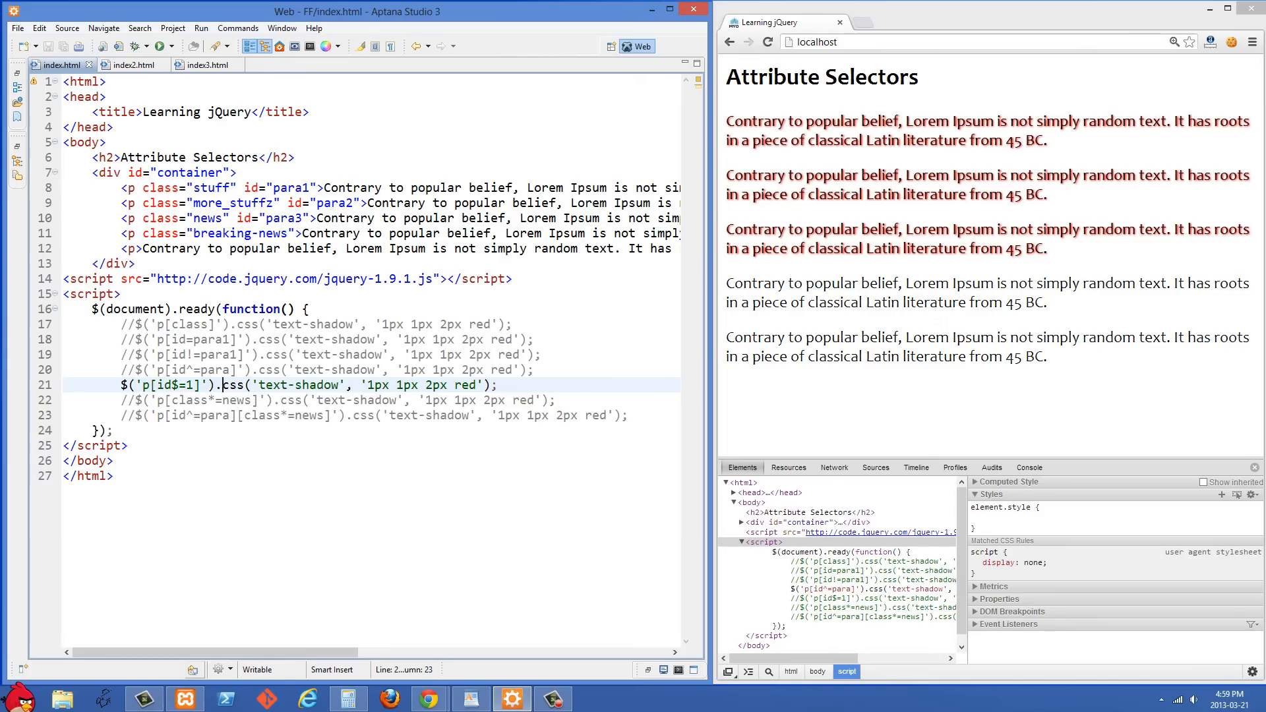
click(297, 187)
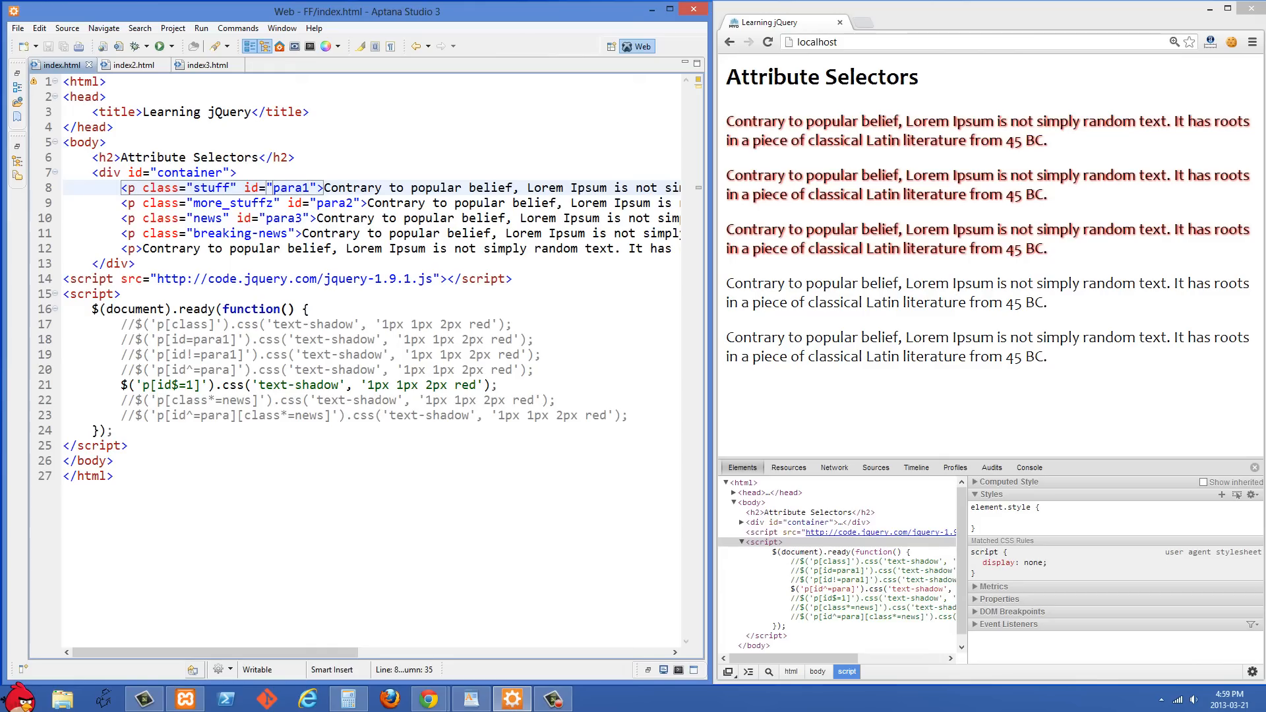
Refresh Chrome showing only para1 shadowed, then enable p[class*=news] on line 22.
right_click(811, 248)
text(//)
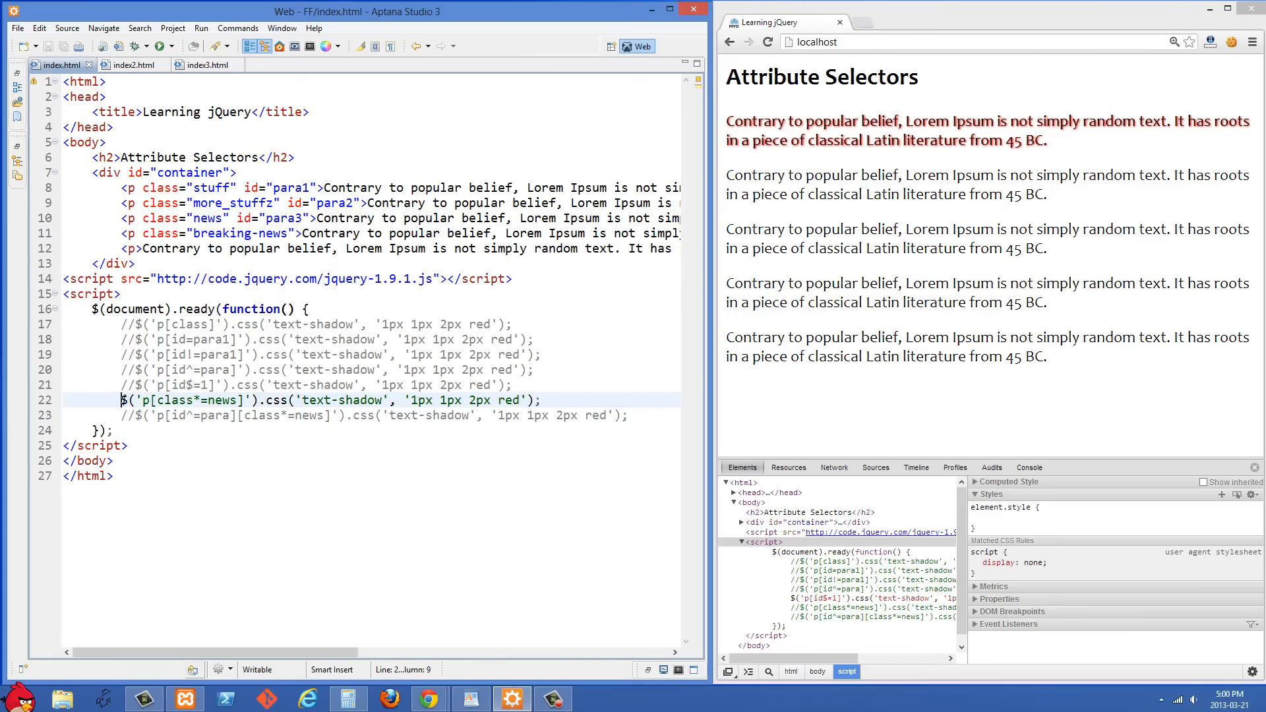
click(229, 400)
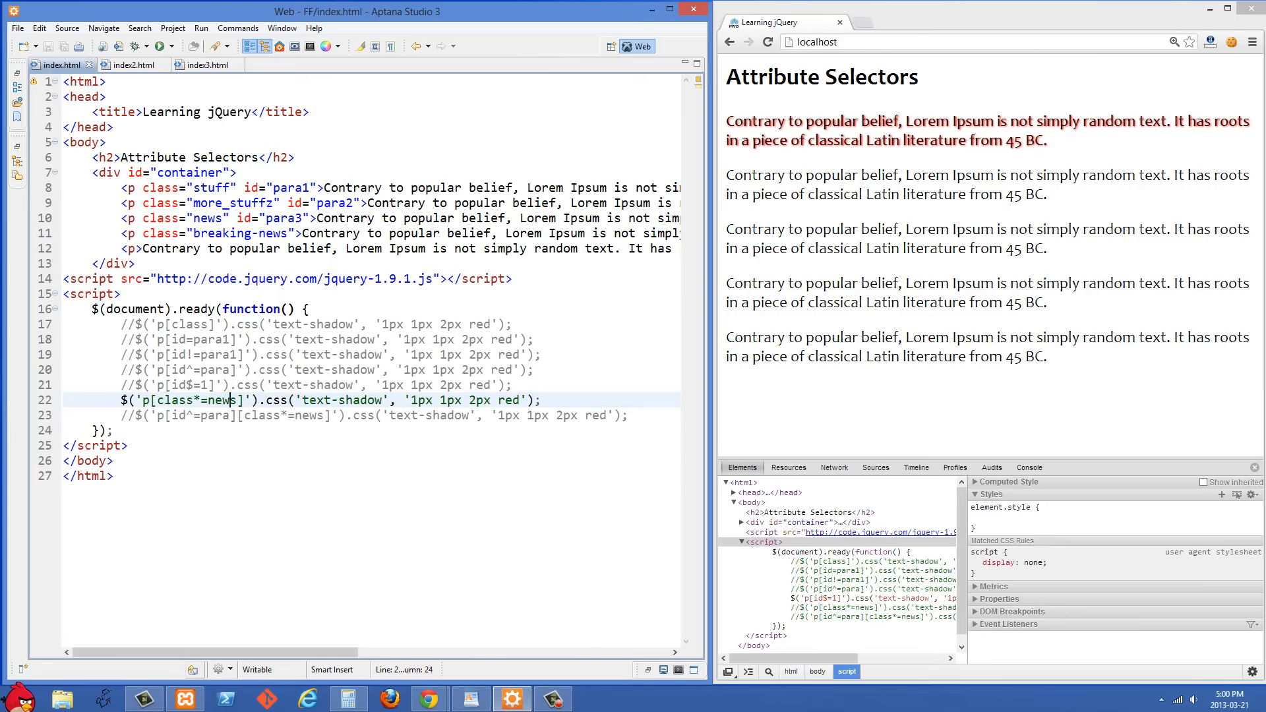
Show the two news-class paragraphs shadowed, then enable p[id^=para][class*=news] on line 23.
click(194, 399)
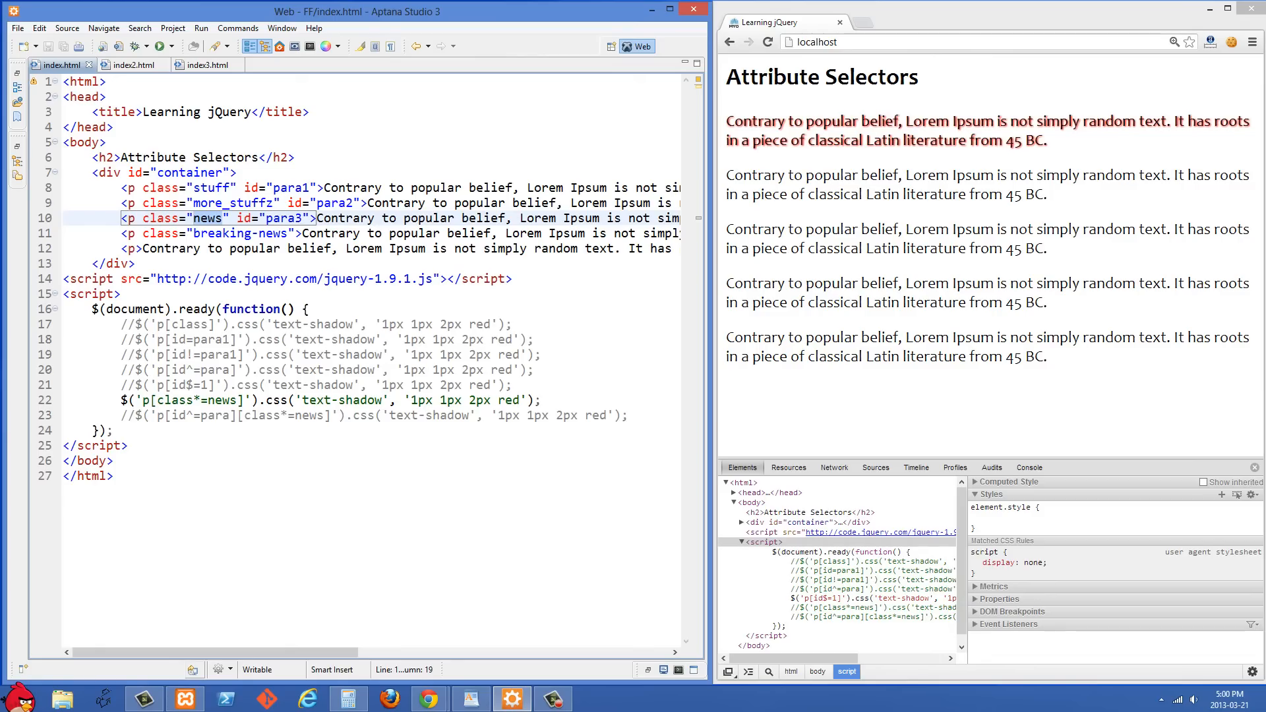
click(239, 234)
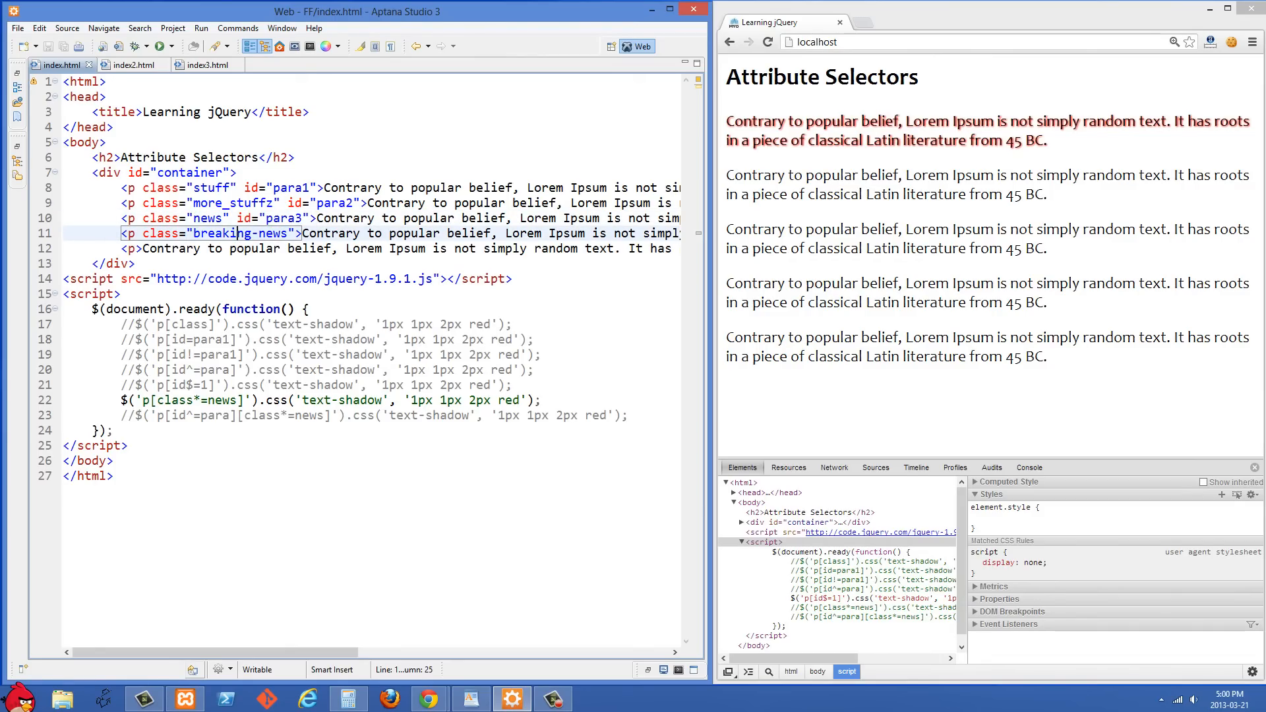
click(767, 42)
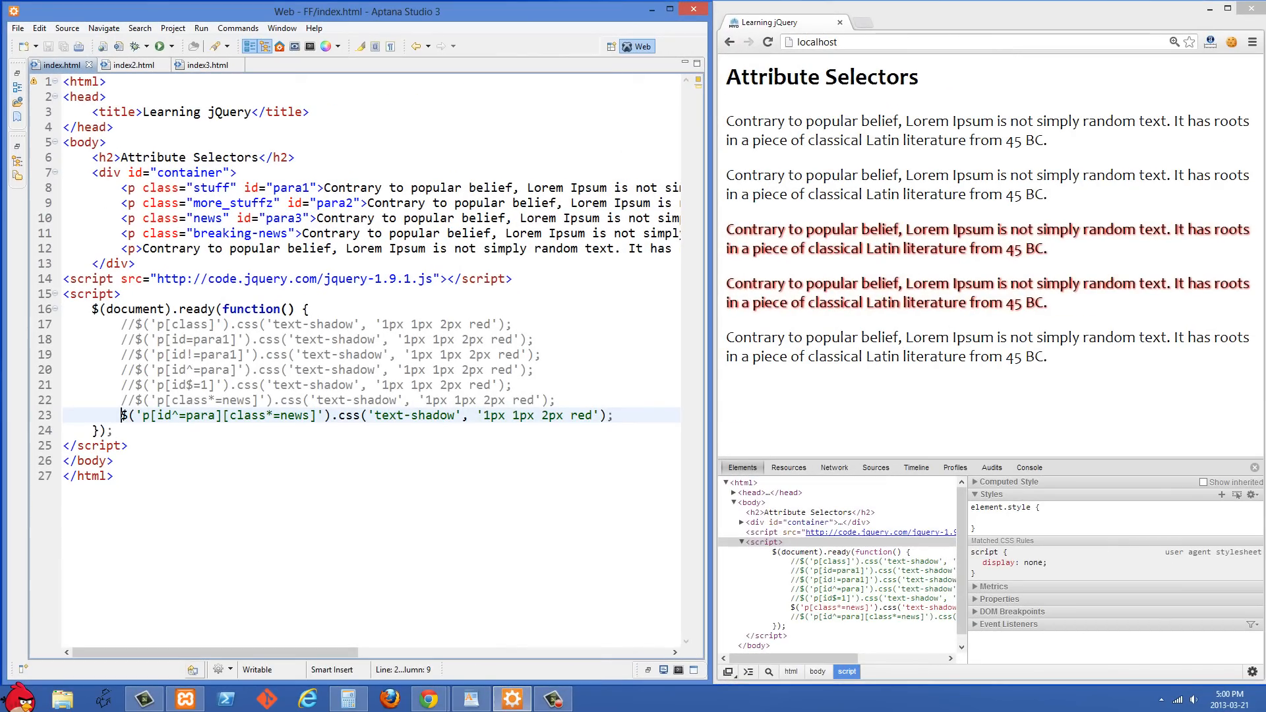
click(185, 415)
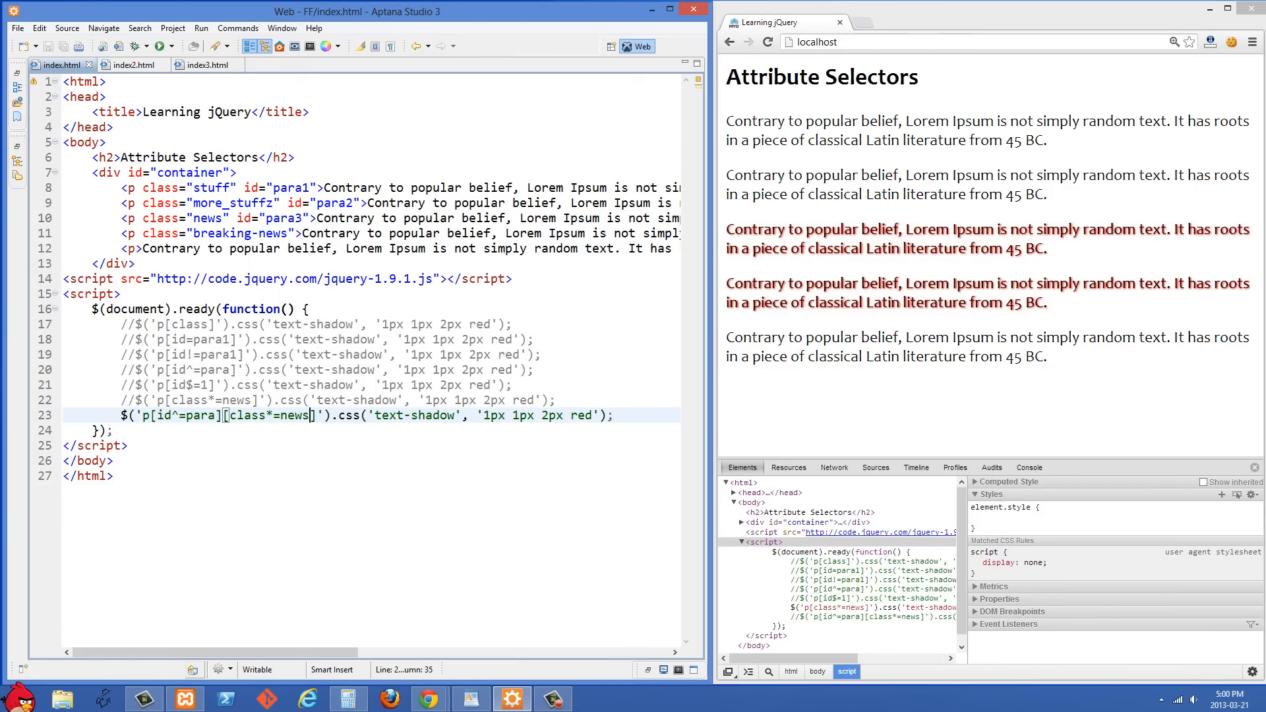
click(199, 415)
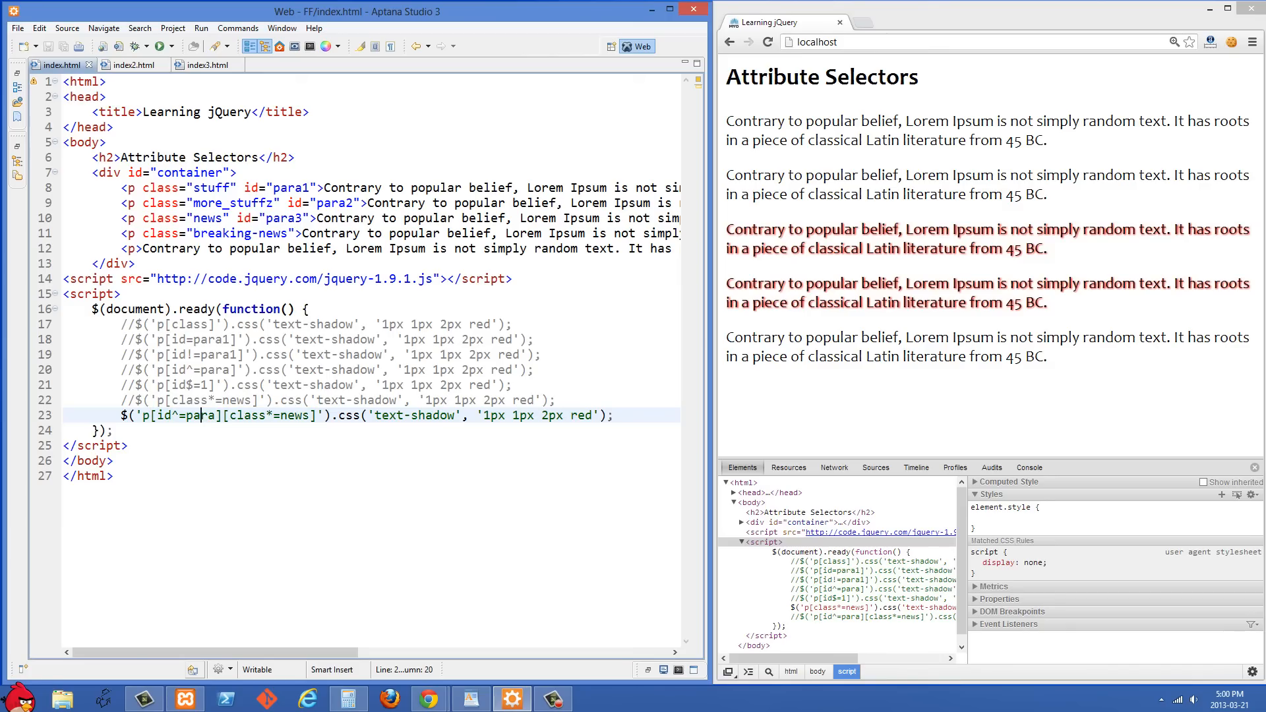